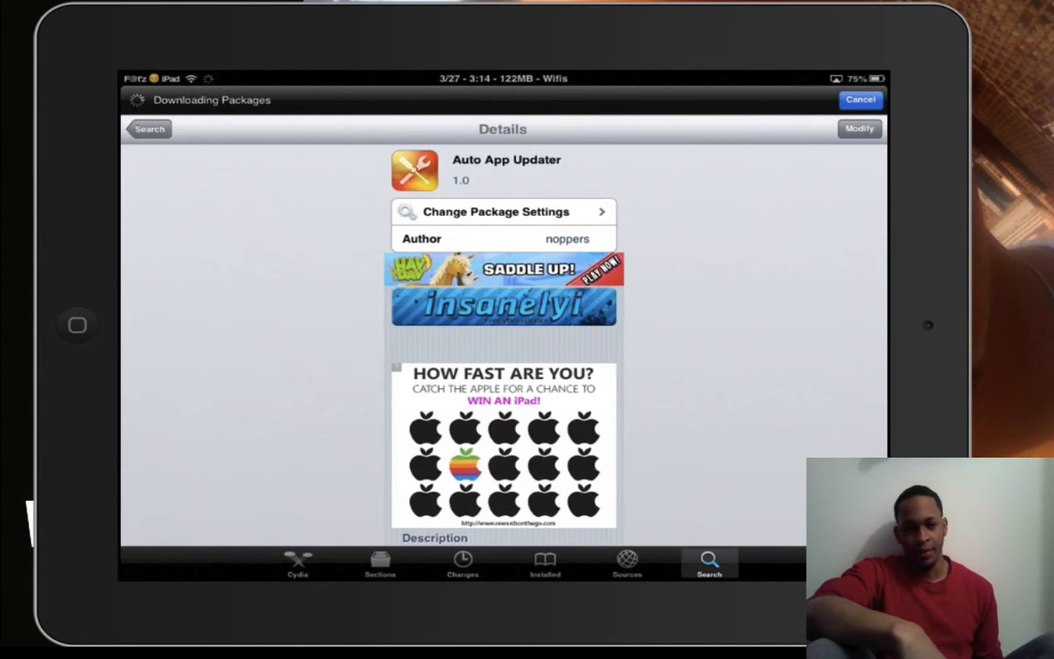
# Leave the Auto App Updater package page in Cydia and reach the iPad's General settings
pyautogui.click(860, 99)
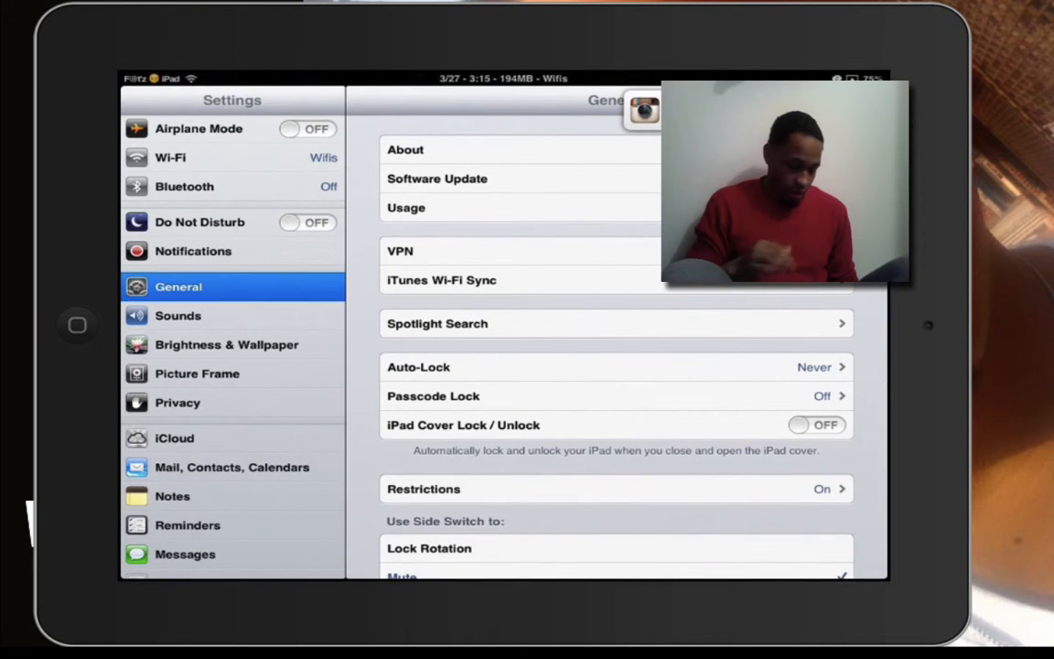
# Scroll the Settings sidebar down to the installed tweaks where Auto App Updater is listed
pyautogui.scroll(-3)
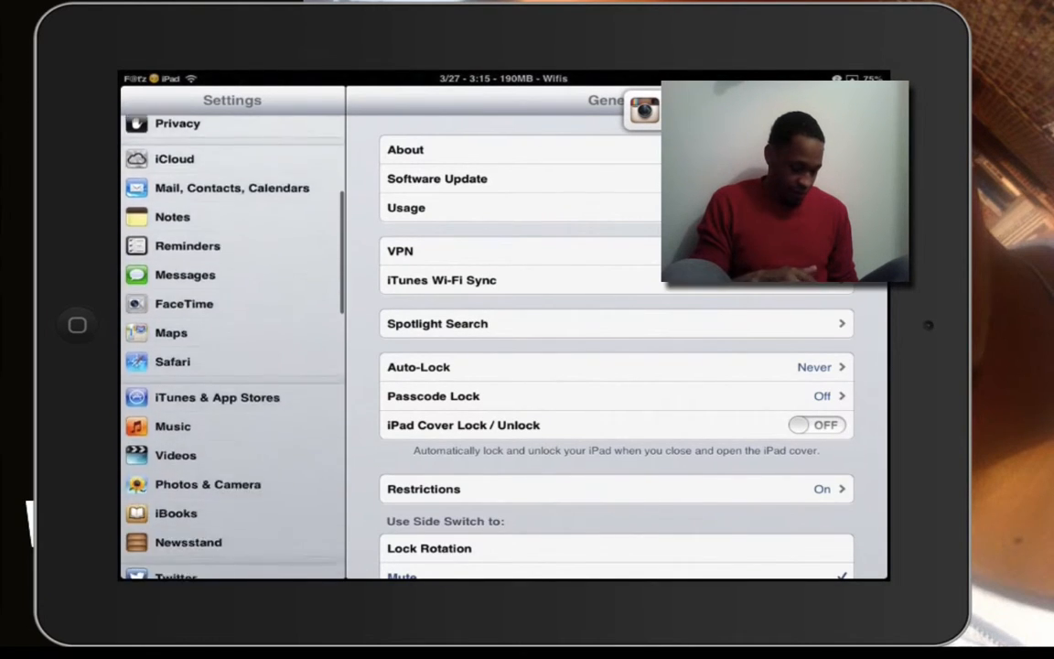
pyautogui.scroll(-3)
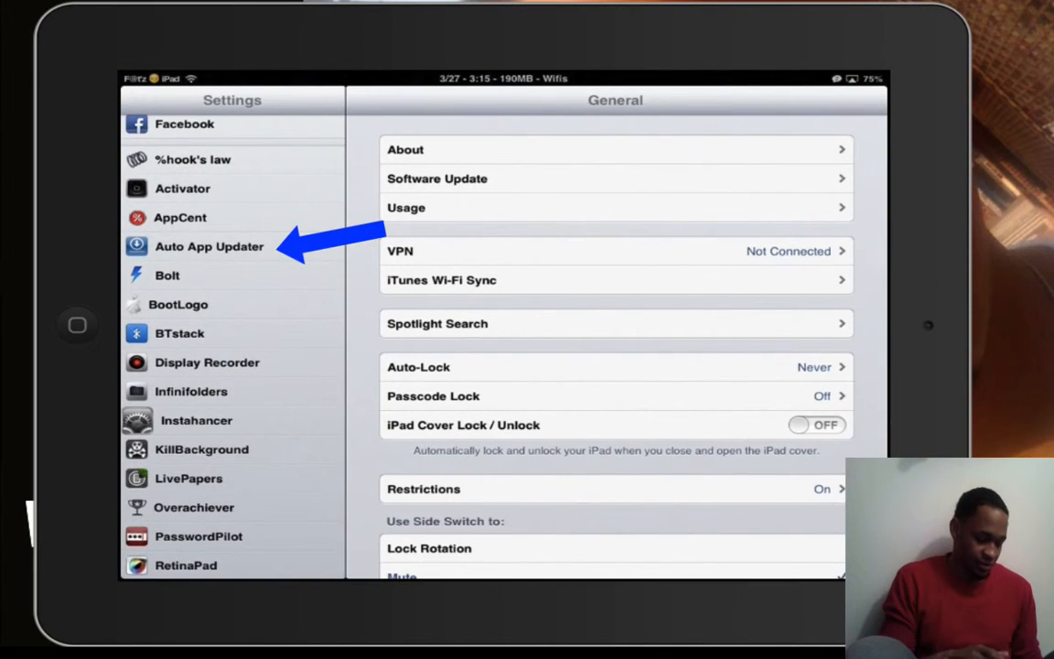
# Review Auto App Updater's settings and its update-interval choices, keeping it at every 6 hours
pyautogui.click(209, 245)
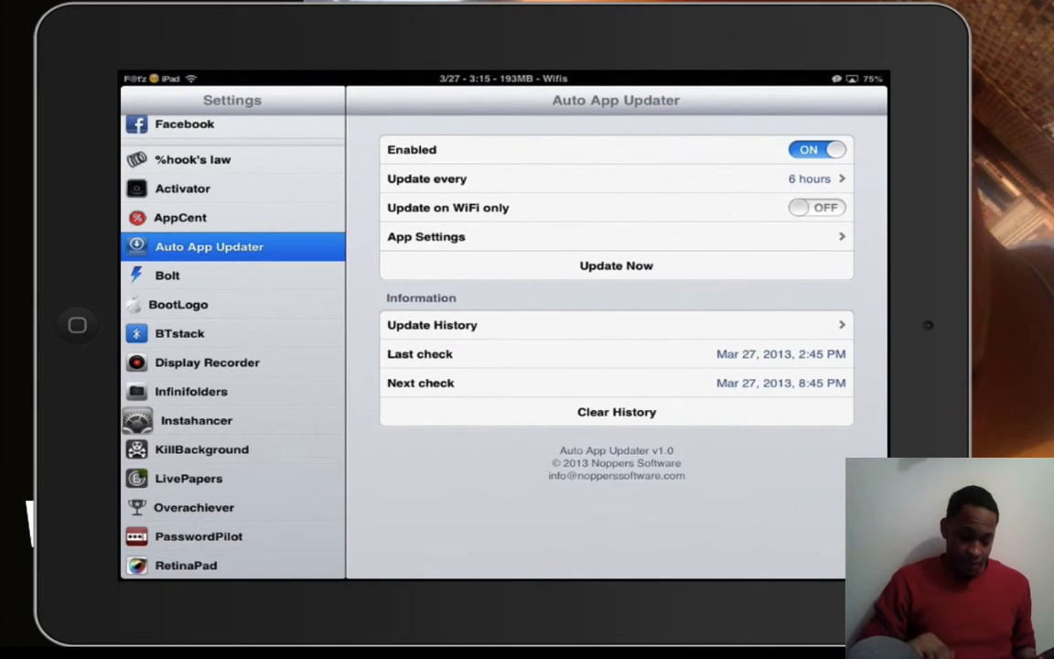
pyautogui.click(615, 179)
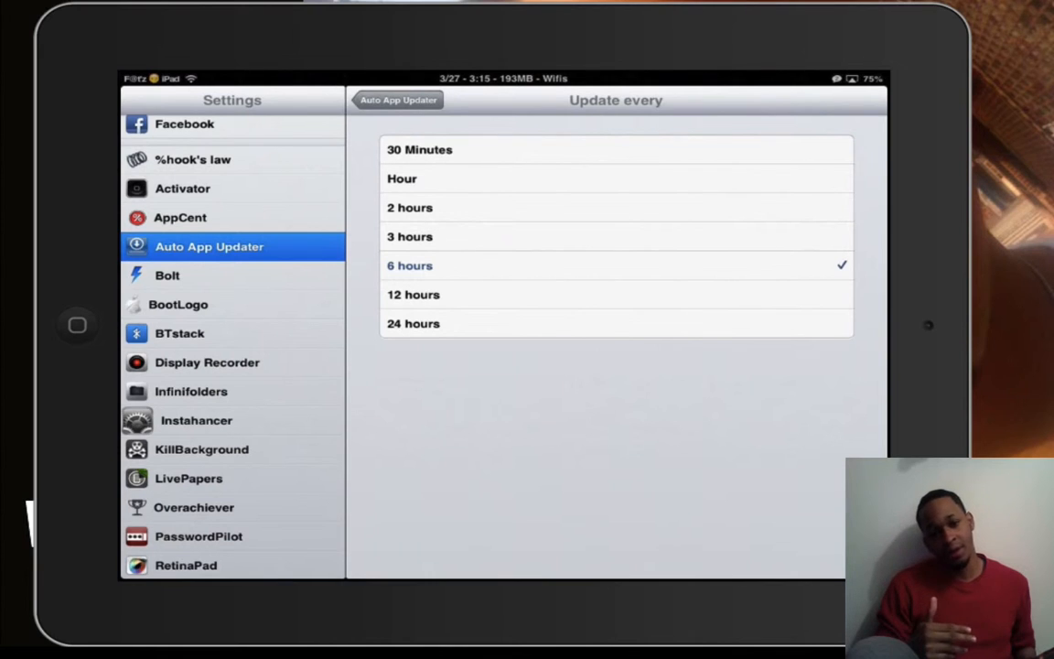
pyautogui.click(399, 99)
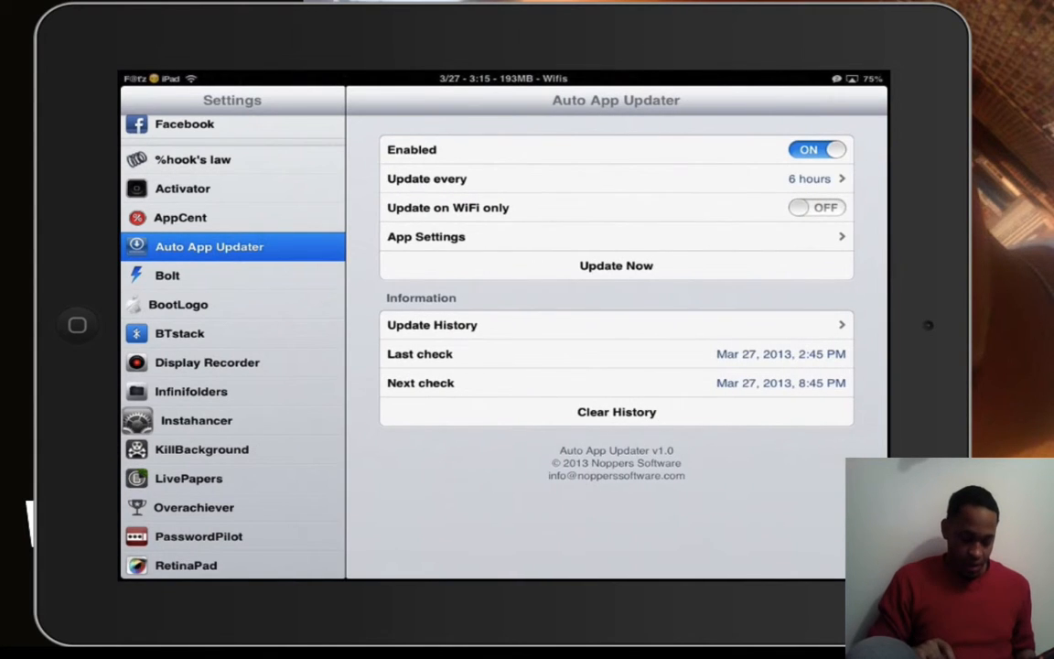
pyautogui.click(615, 236)
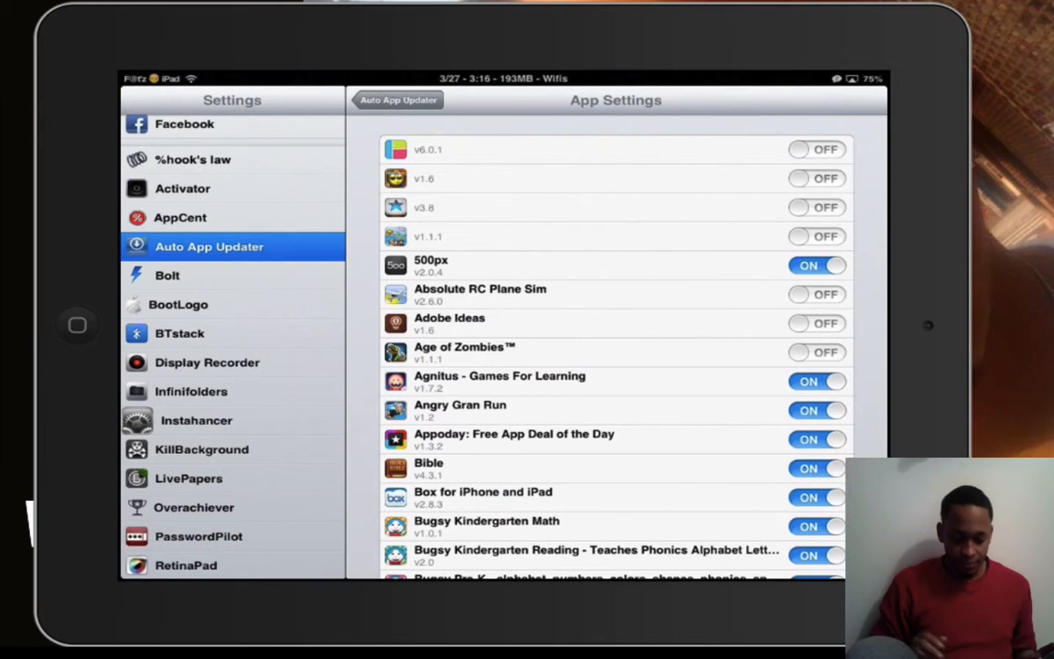
pyautogui.click(817, 151)
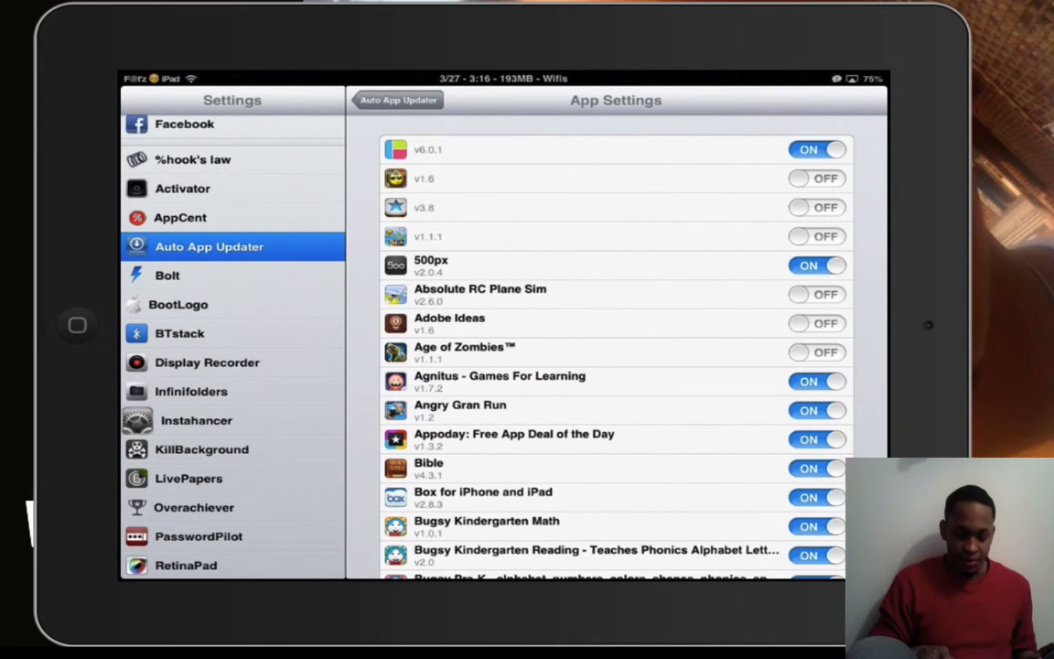
pyautogui.click(816, 150)
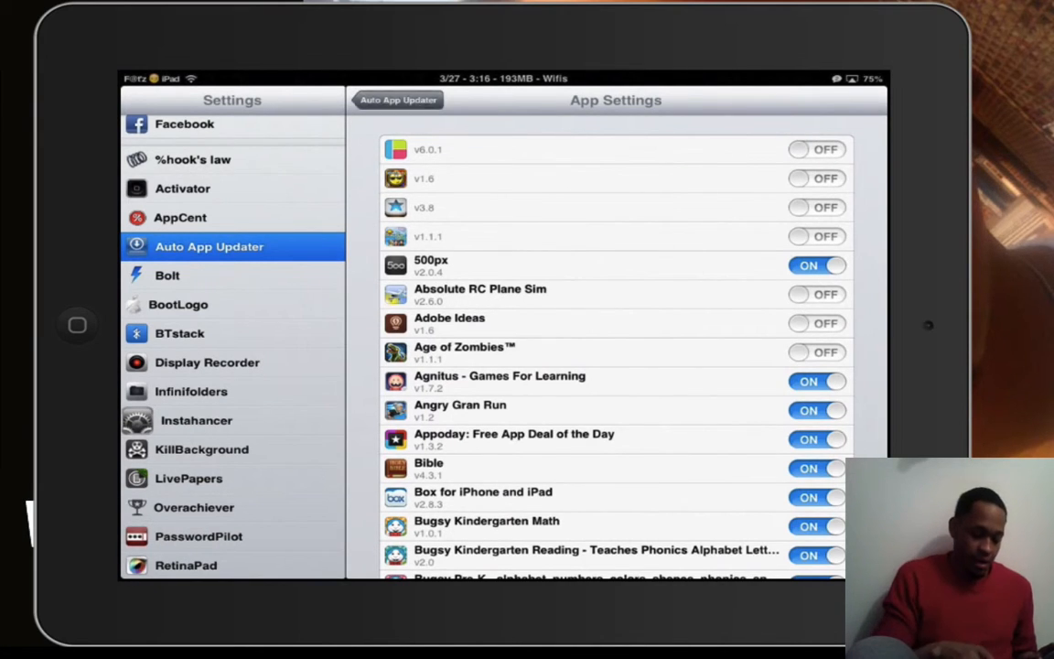
pyautogui.click(397, 99)
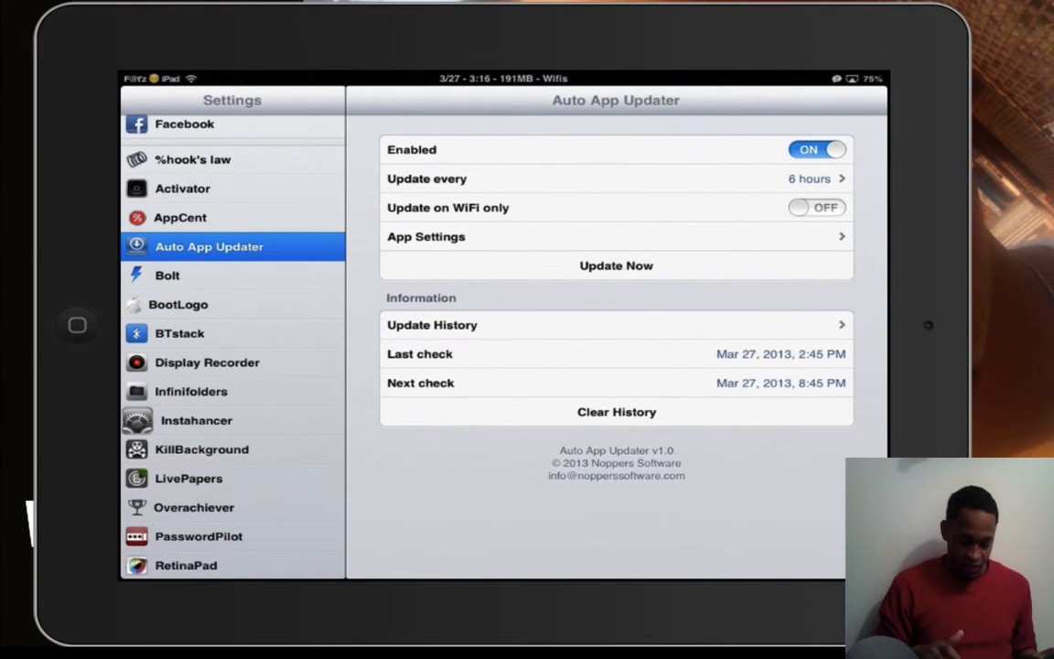
pyautogui.click(615, 326)
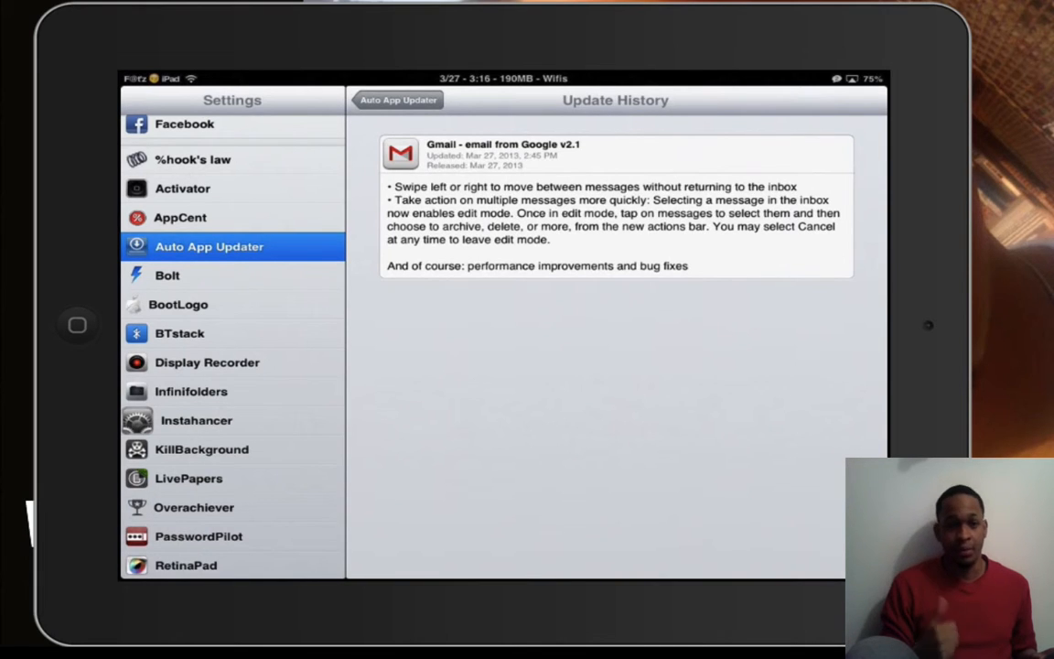
pyautogui.click(397, 99)
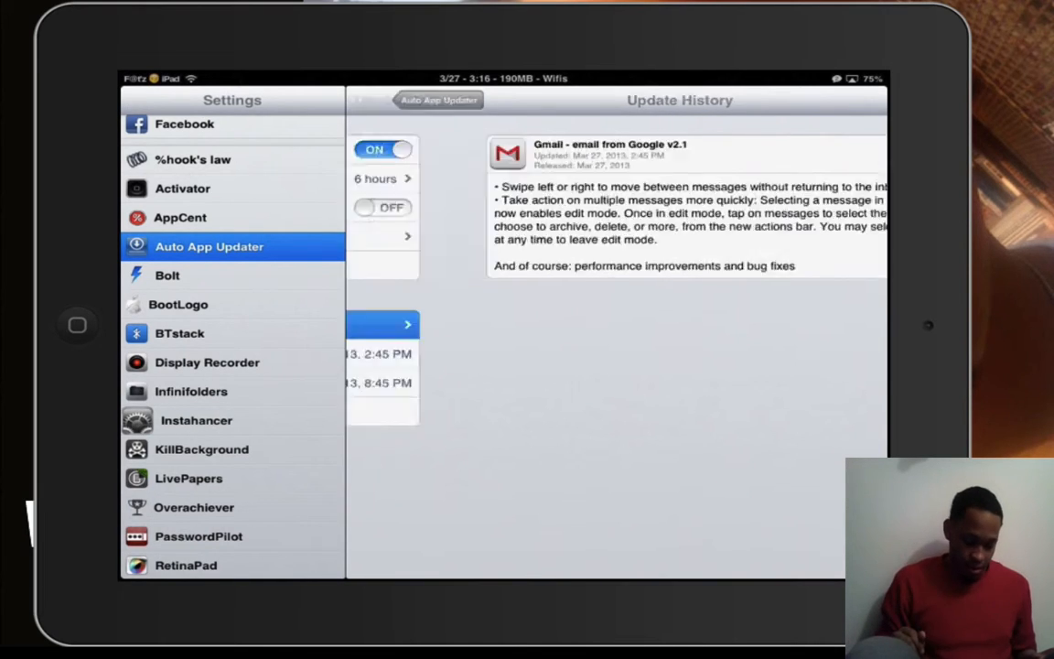
pyautogui.click(438, 99)
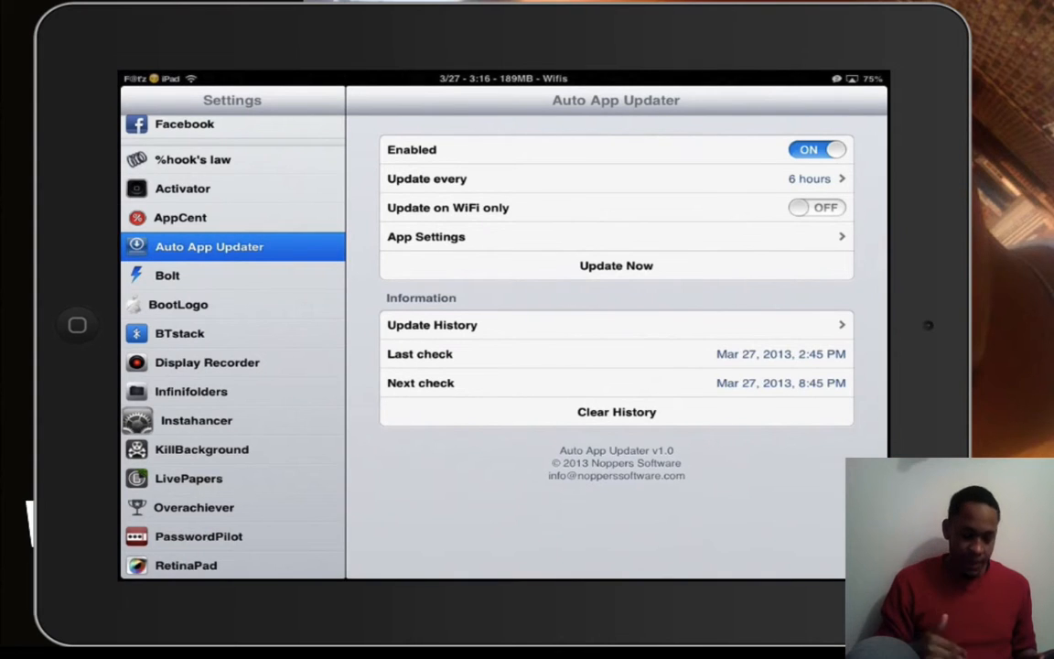